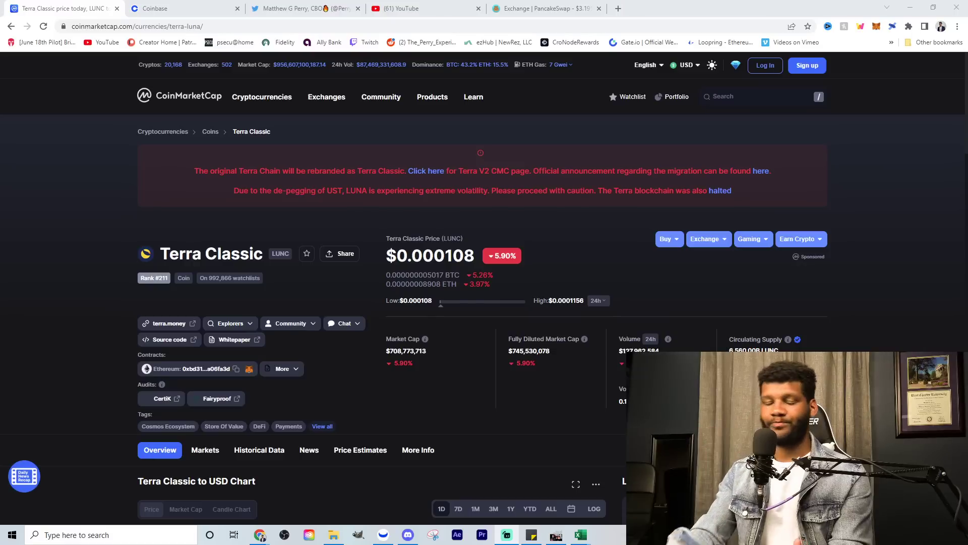
mouse_move(307, 255)
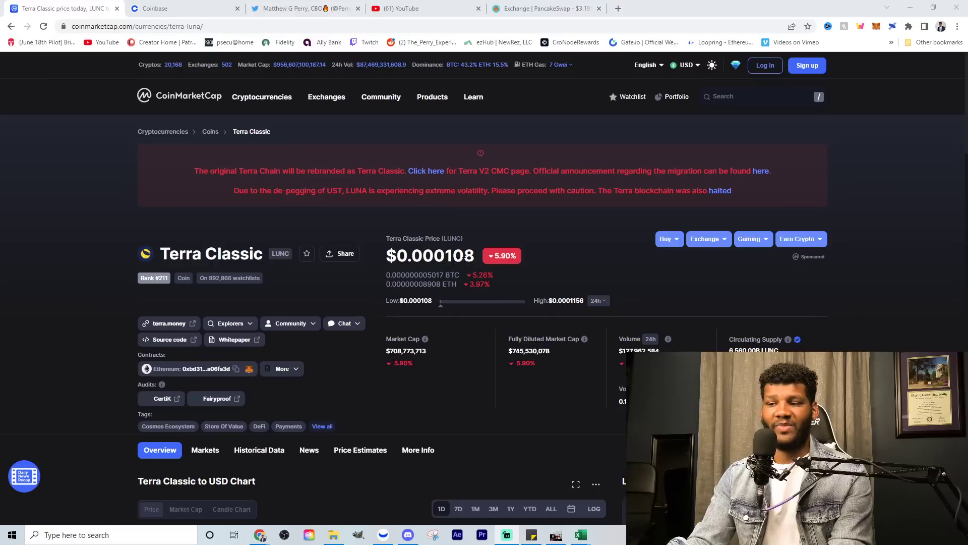
mouse_move(509, 267)
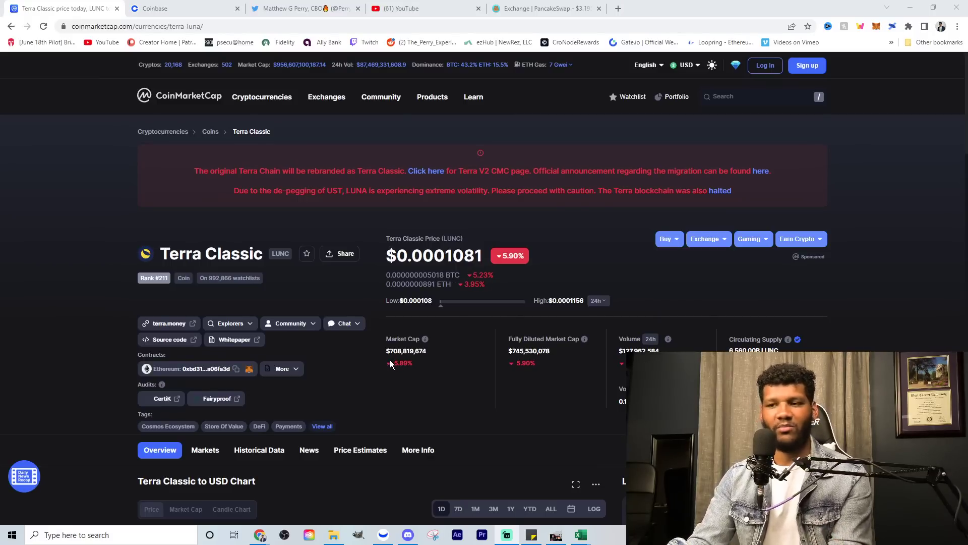
mouse_move(510, 286)
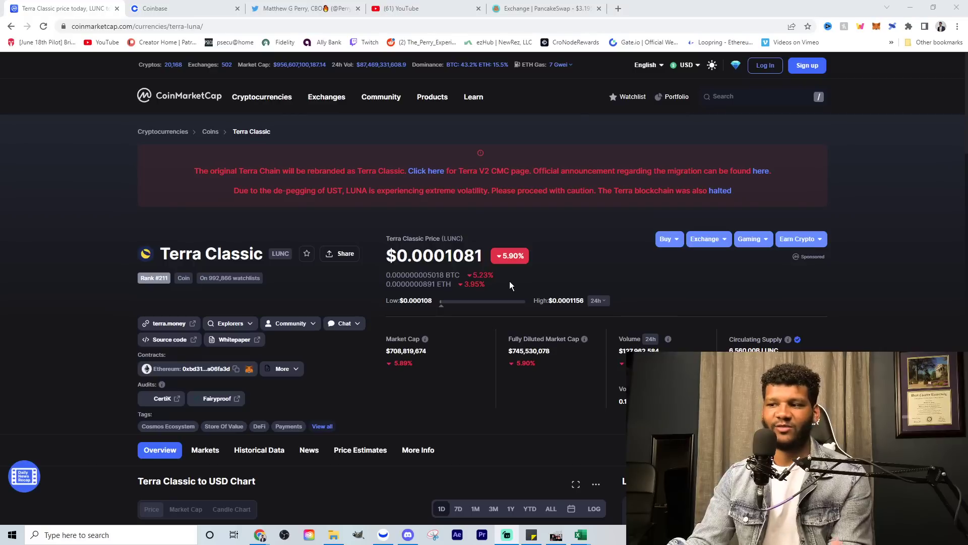
mouse_move(544, 279)
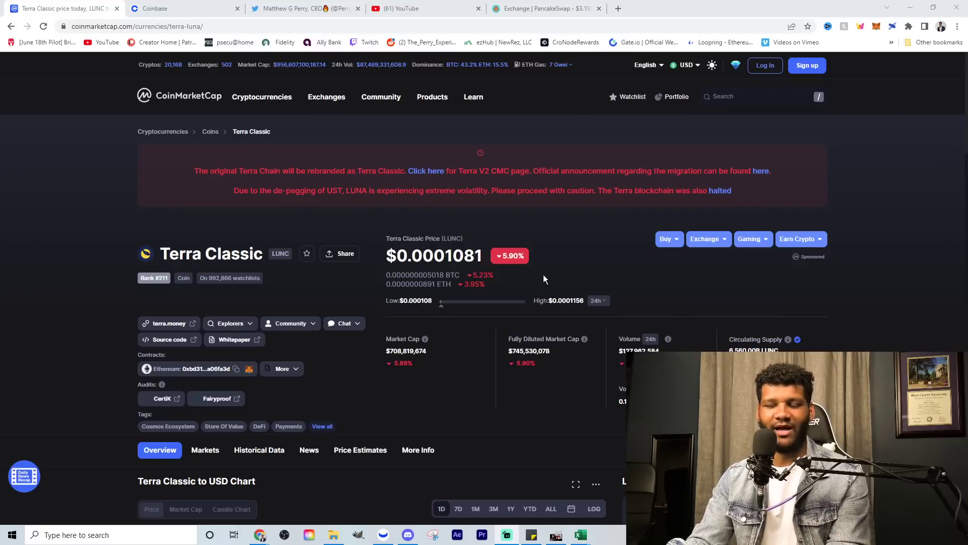
mouse_move(534, 283)
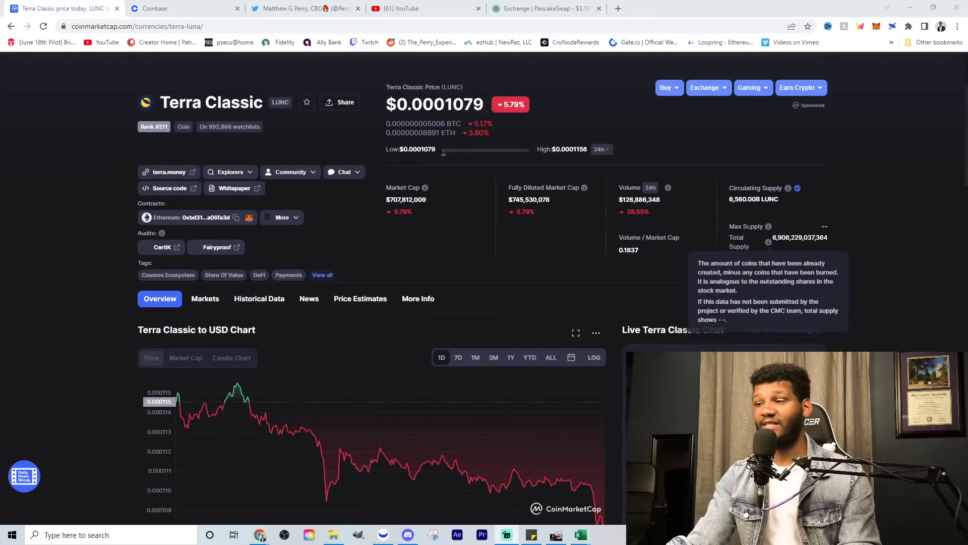
mouse_move(794, 254)
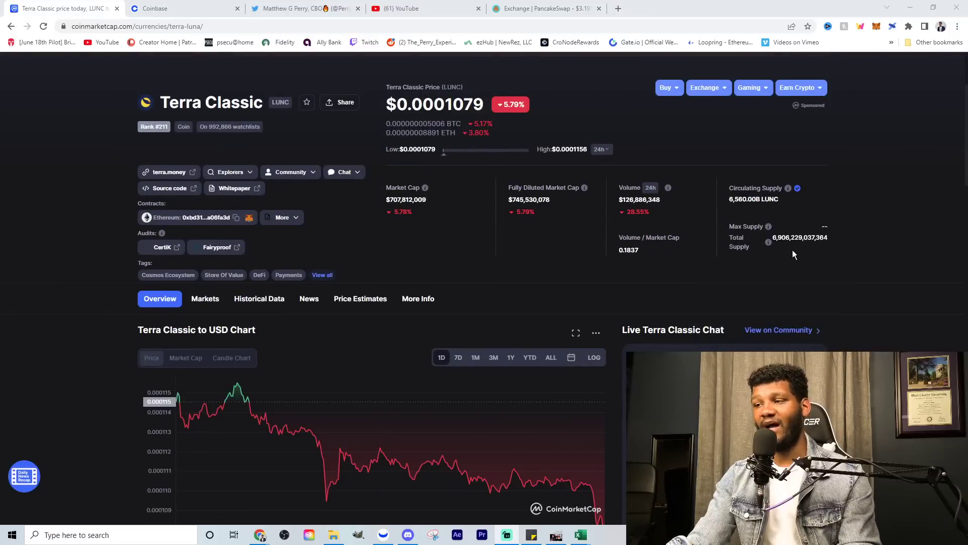
mouse_move(787, 255)
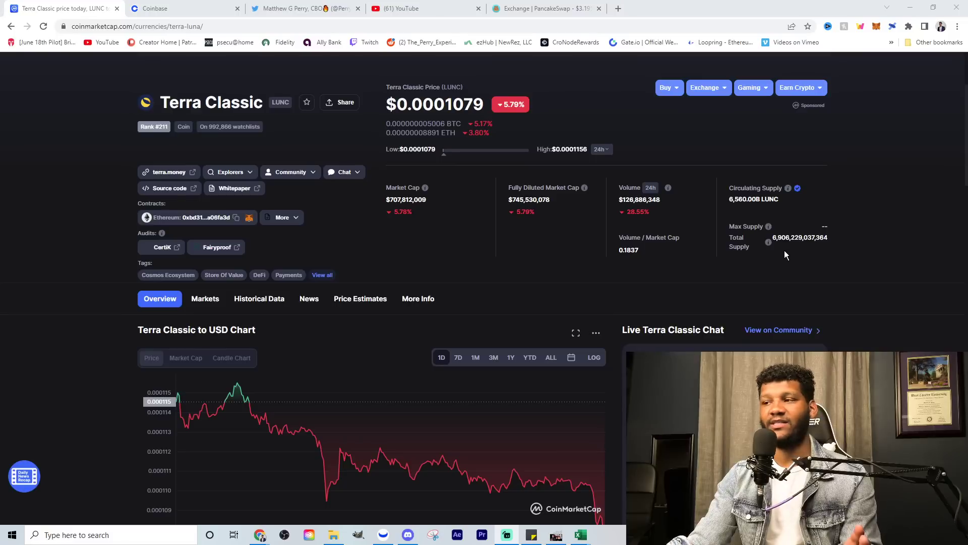
mouse_move(807, 232)
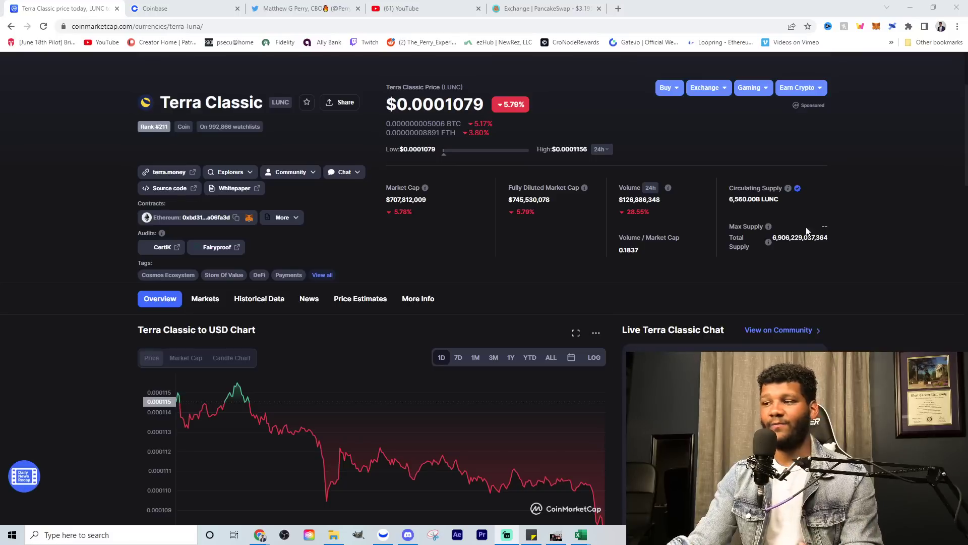
mouse_move(784, 251)
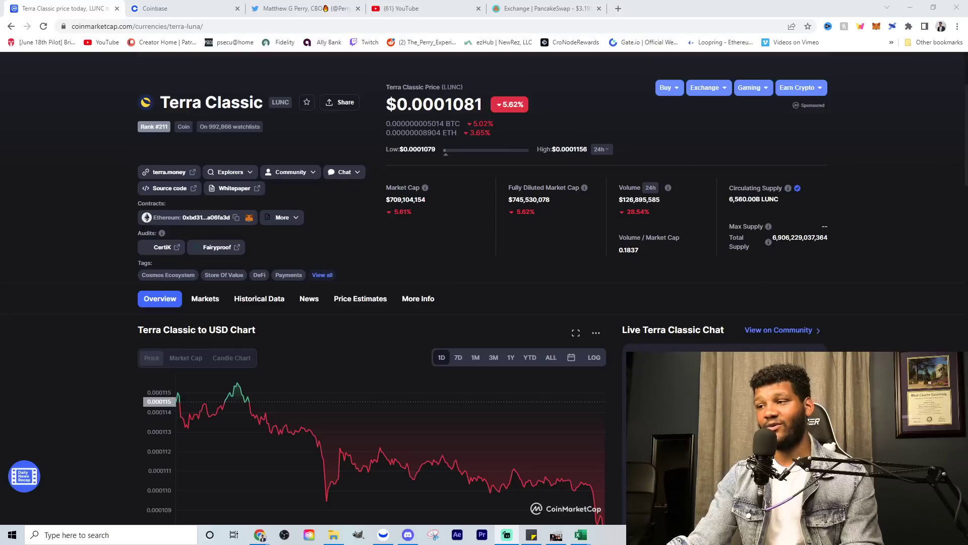
mouse_move(768, 226)
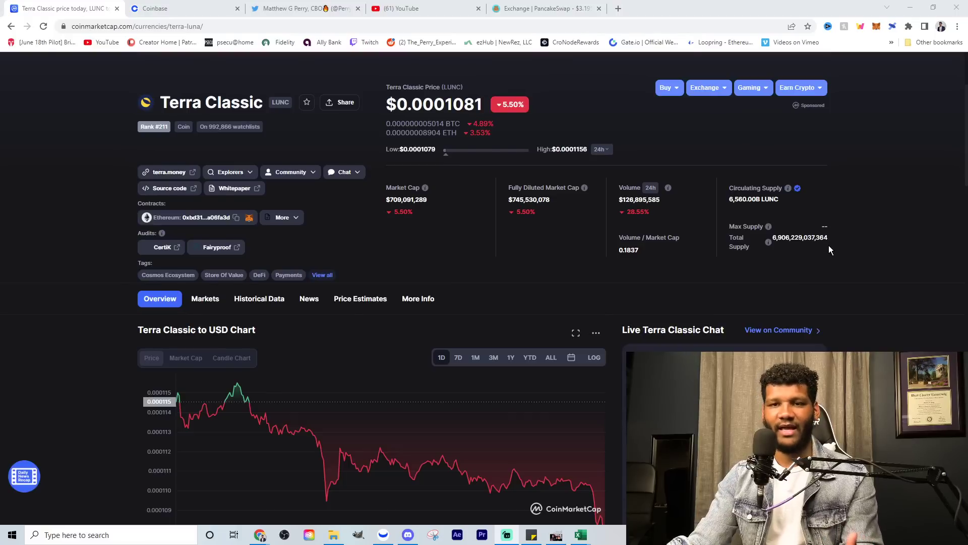
mouse_move(778, 266)
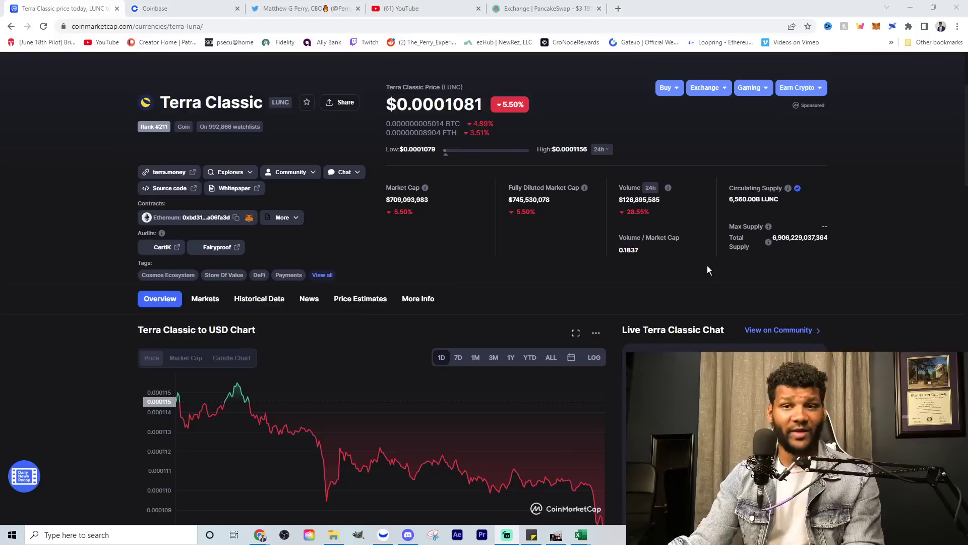
mouse_move(694, 273)
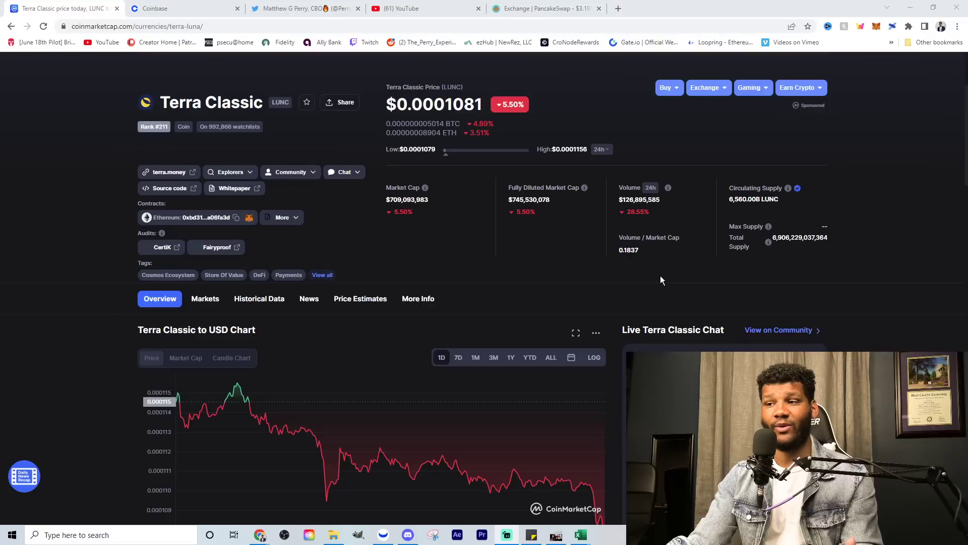
mouse_move(454, 276)
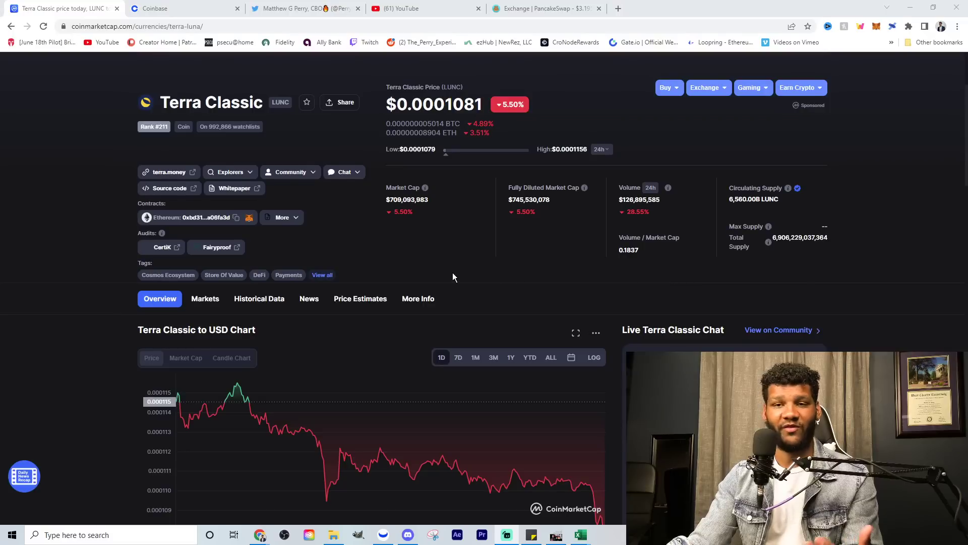
mouse_move(487, 273)
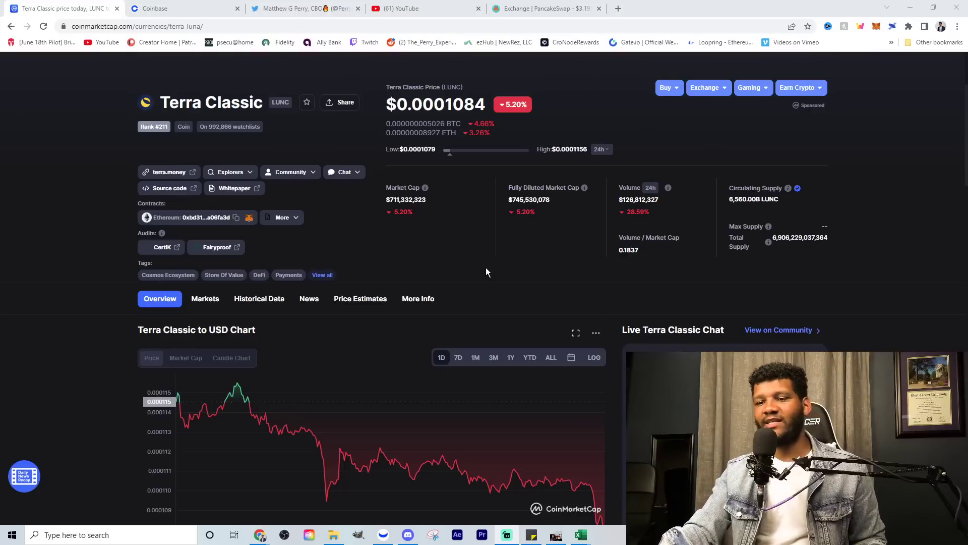
mouse_move(474, 274)
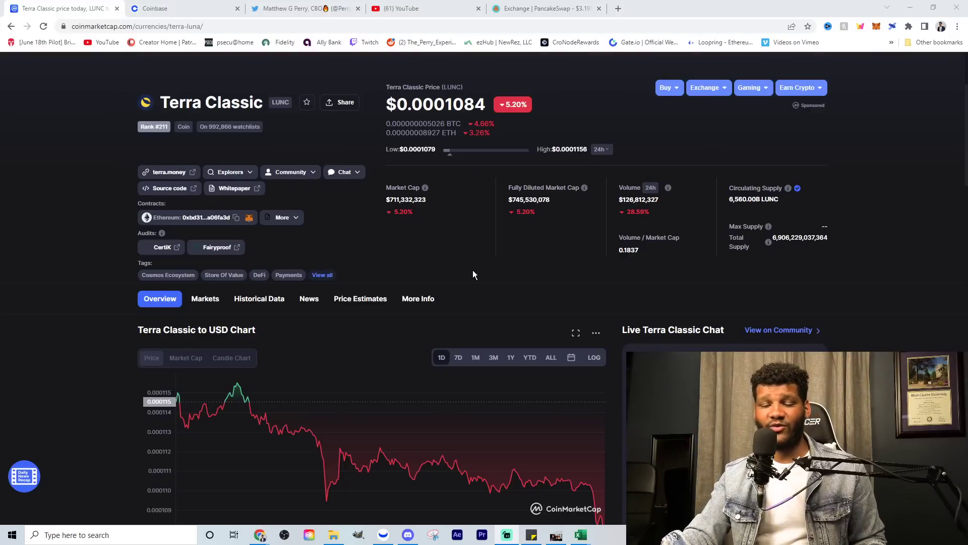
mouse_move(338, 172)
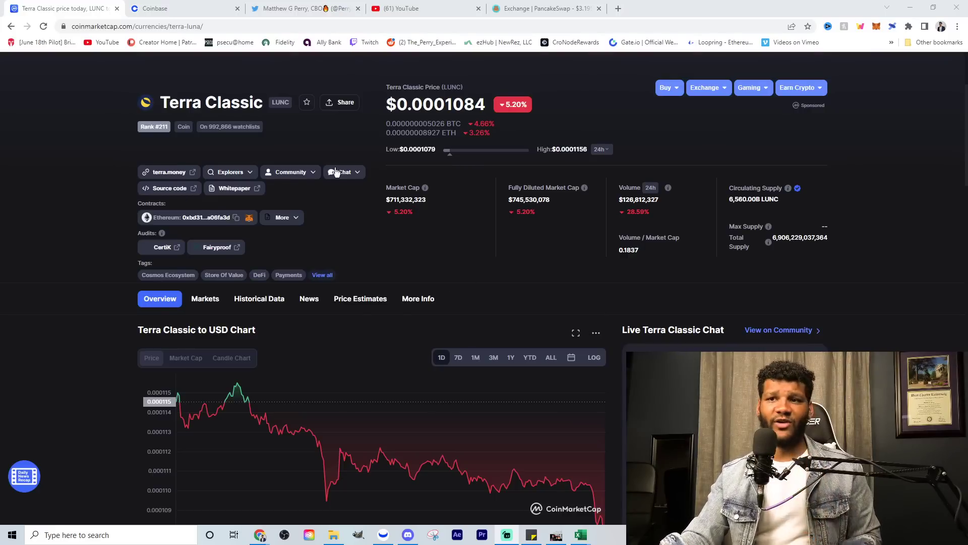
Switch from the Terra Classic (LUNC) page to Matthew G Perry's Twitter profile
click(297, 8)
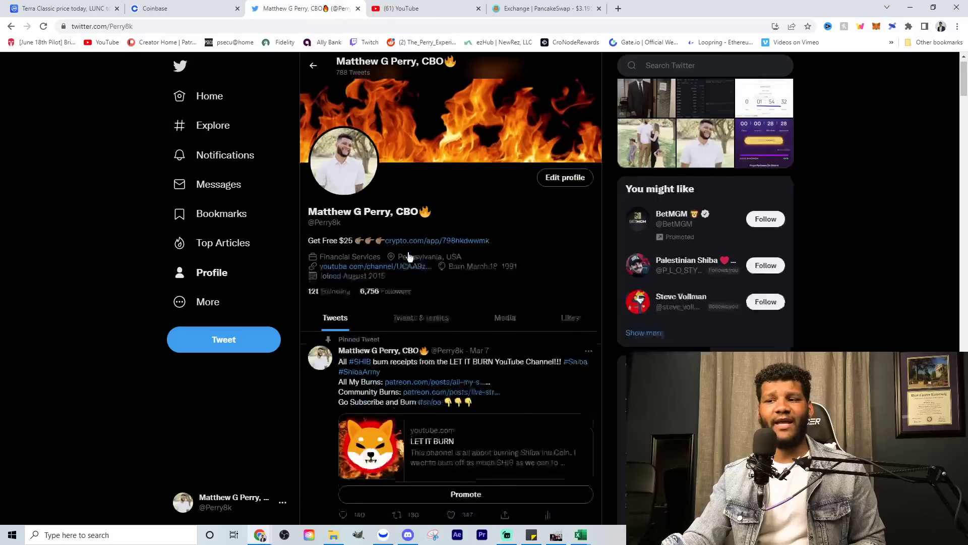
scroll(down, 3)
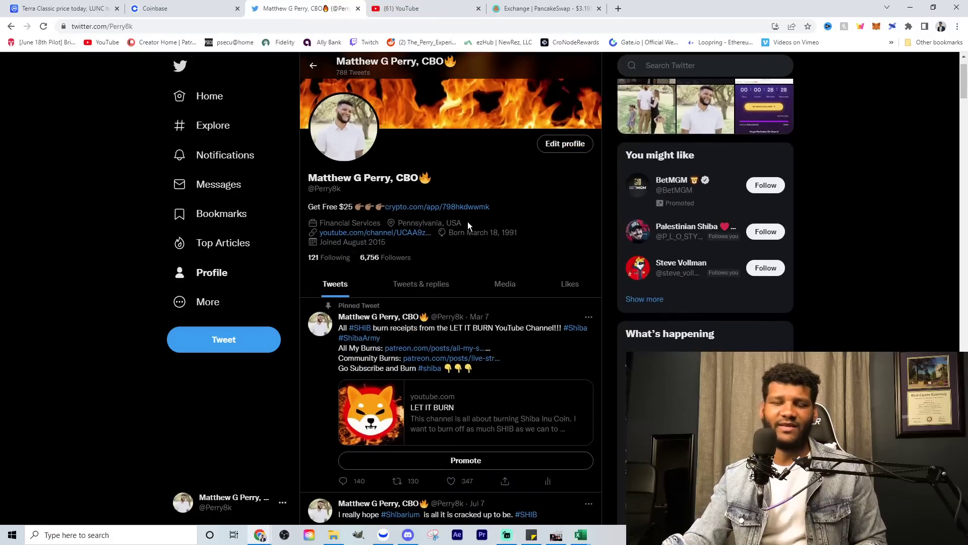
mouse_move(487, 266)
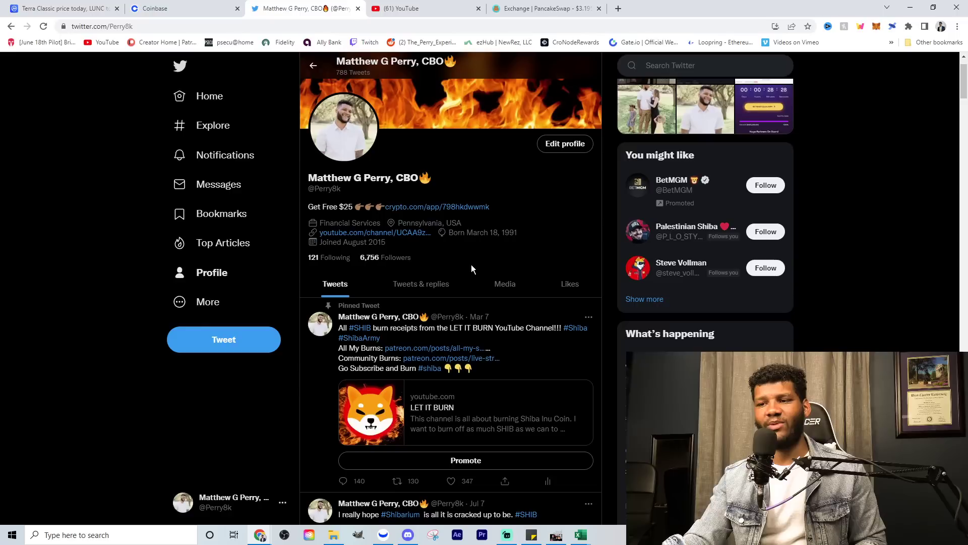
mouse_move(428, 273)
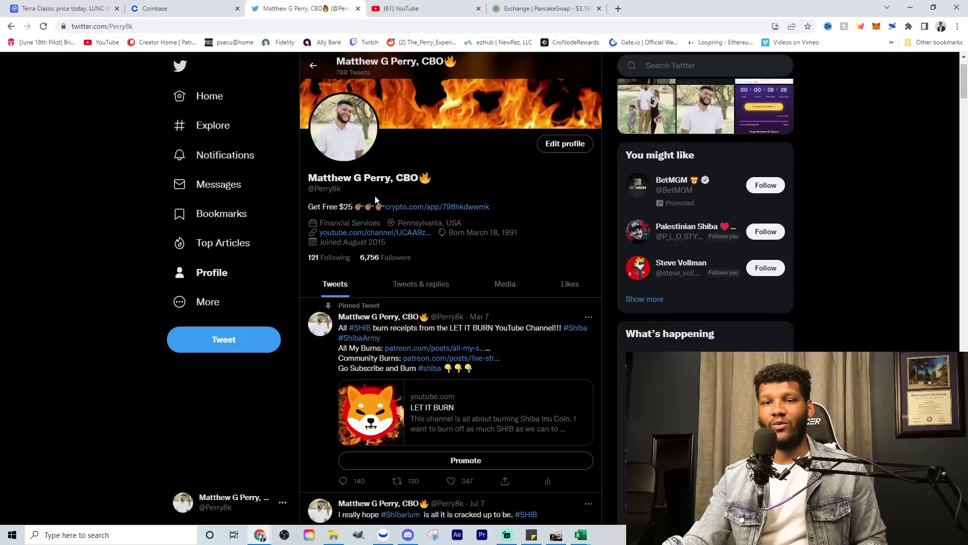
mouse_move(357, 196)
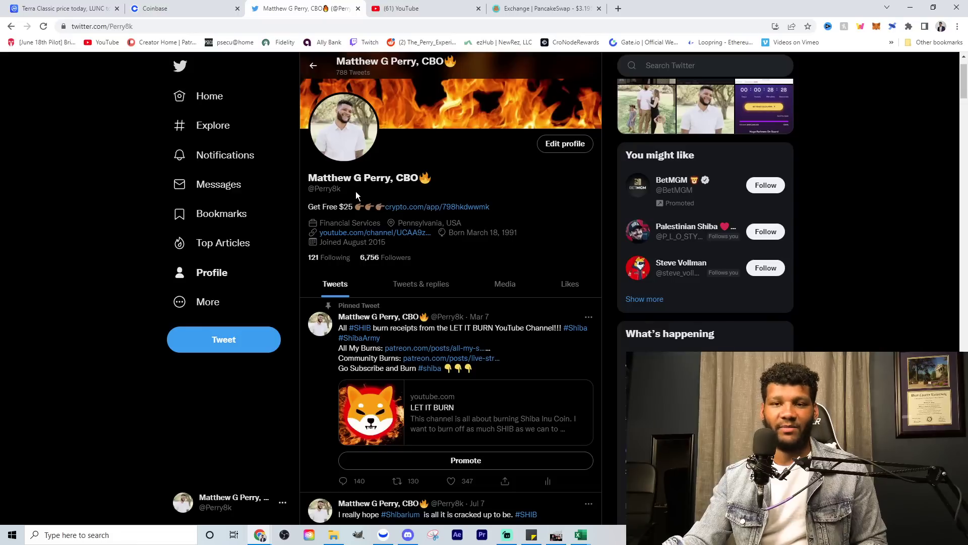